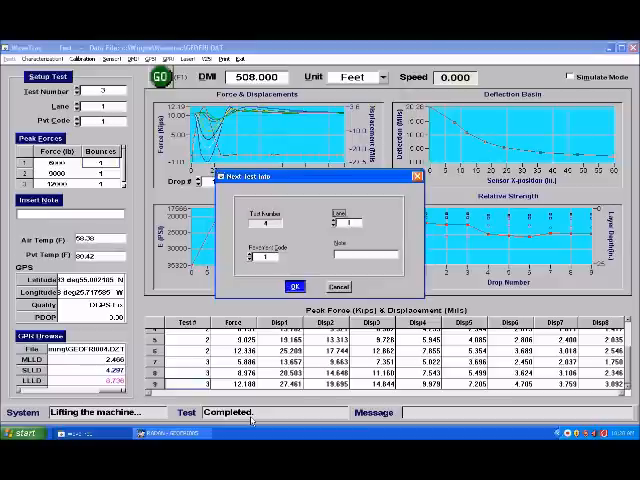
# - Confirm the next test location details and return to GPR acquisition
pyautogui.click(294, 286)
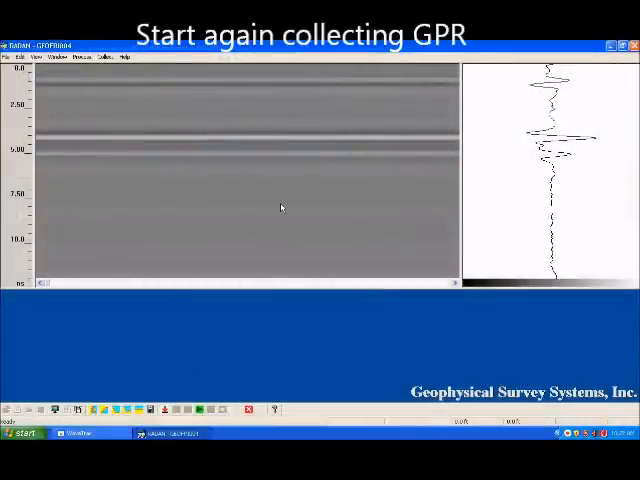
# - Restart GPR data collection for the drive to the next test point
pyautogui.rightClick(284, 208)
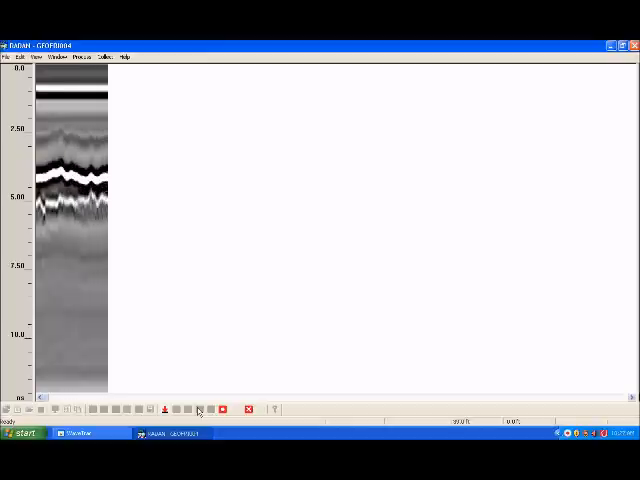
pyautogui.click(196, 408)
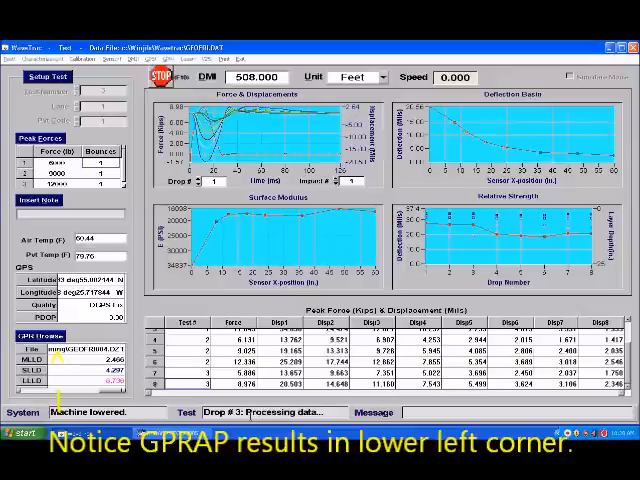
# - Finish the test at this location and confirm lifting the machine
pyautogui.click(162, 76)
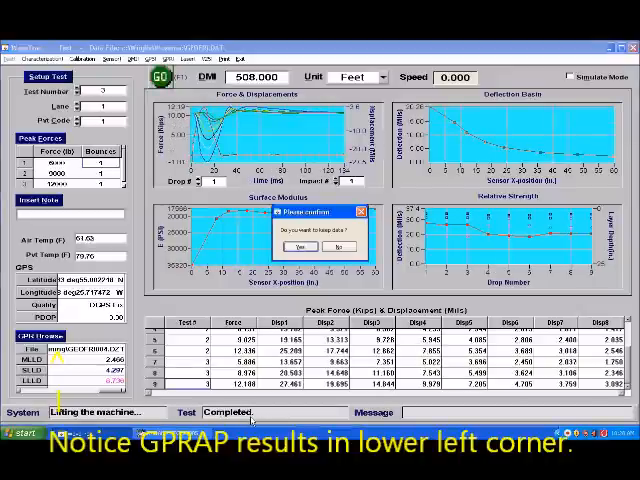
pyautogui.click(296, 246)
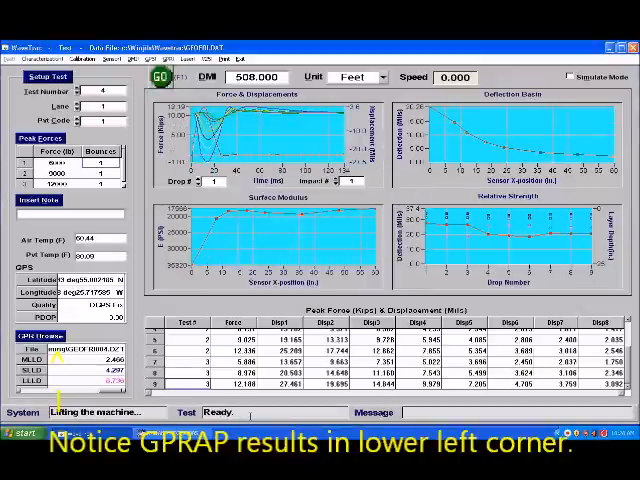